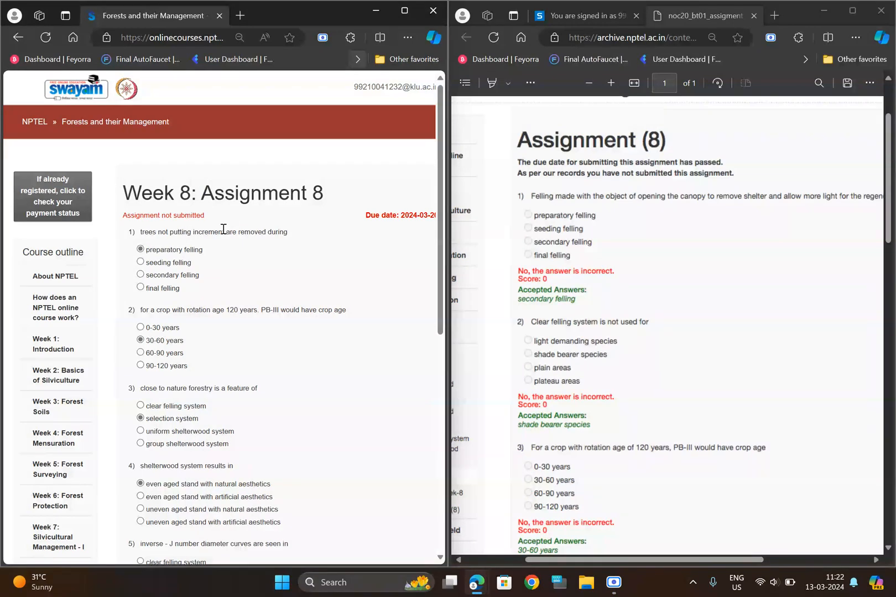
scroll("up", 3)
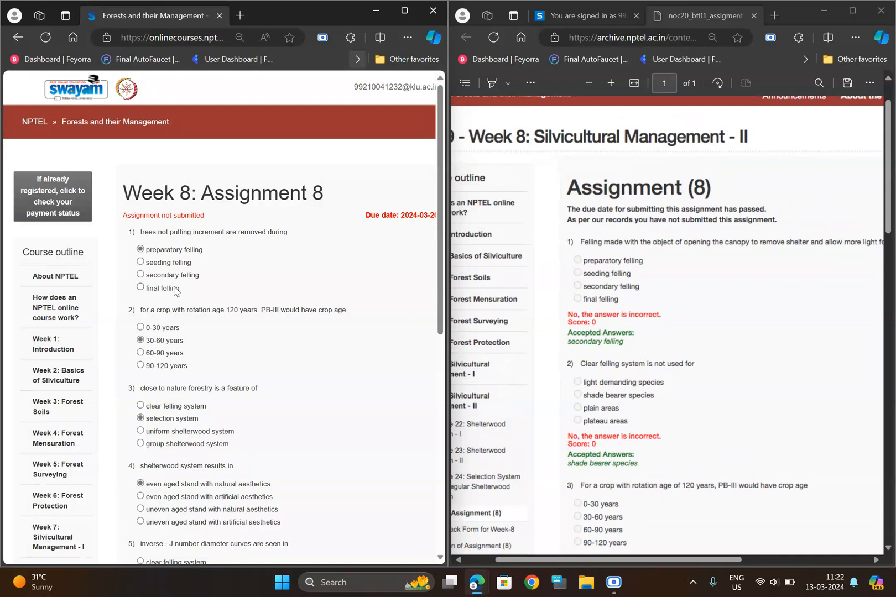
scroll("up", 3)
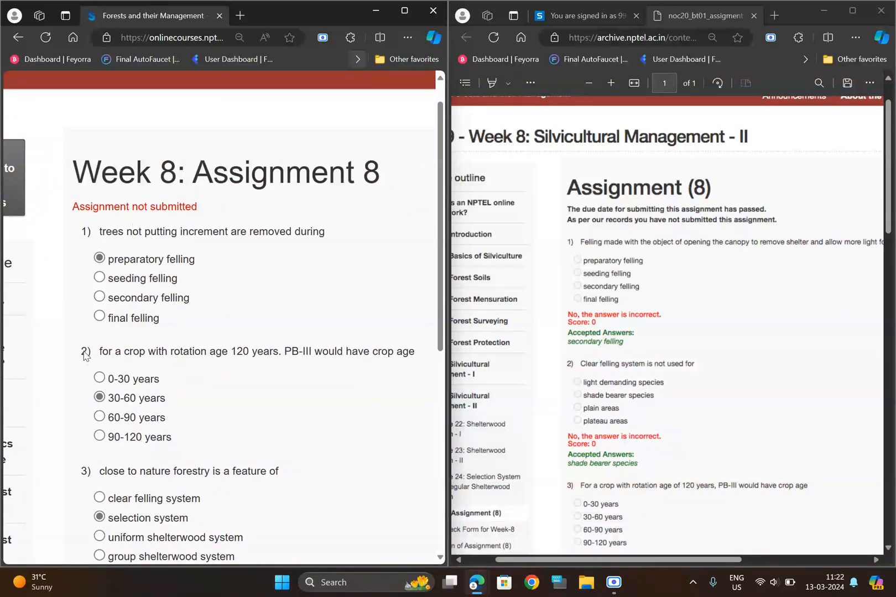
scroll("up", 3)
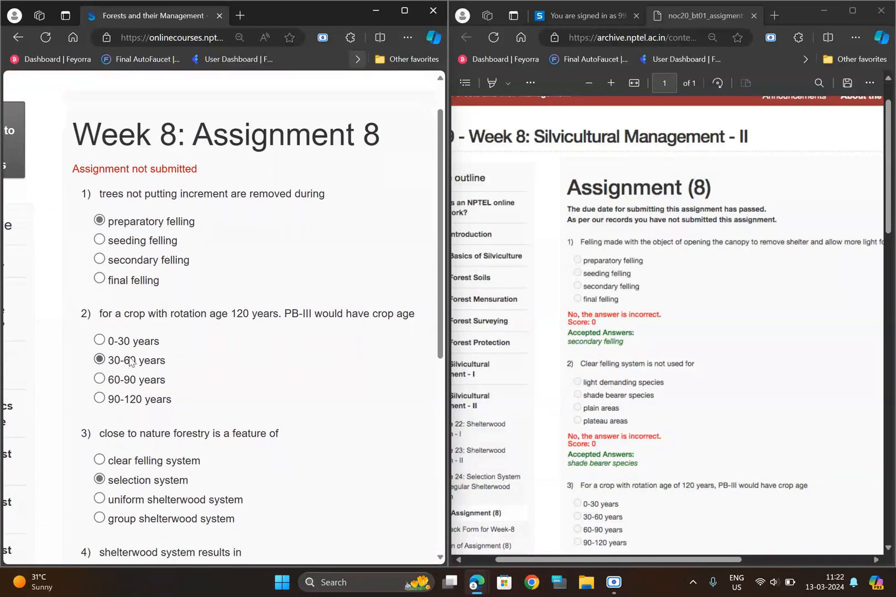
scroll("down", 3)
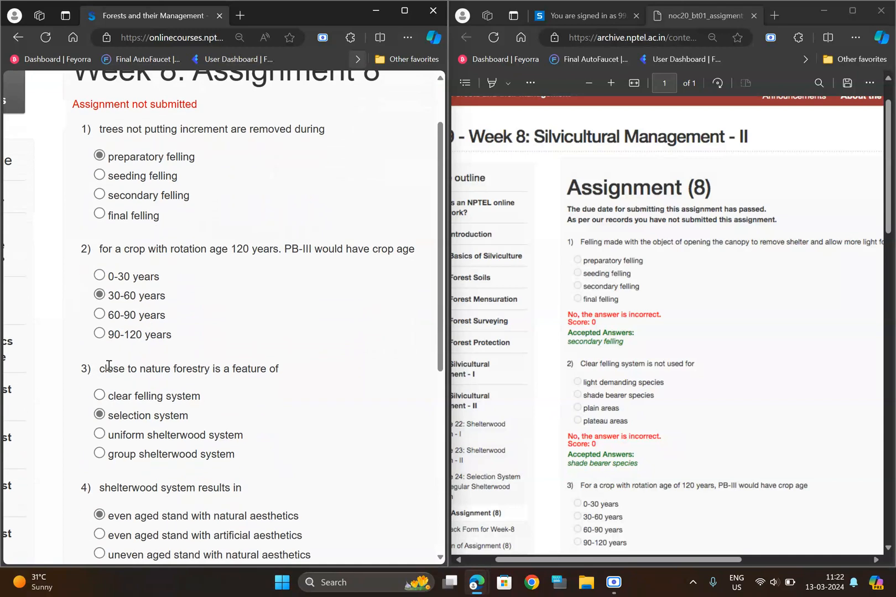
scroll("down", 3)
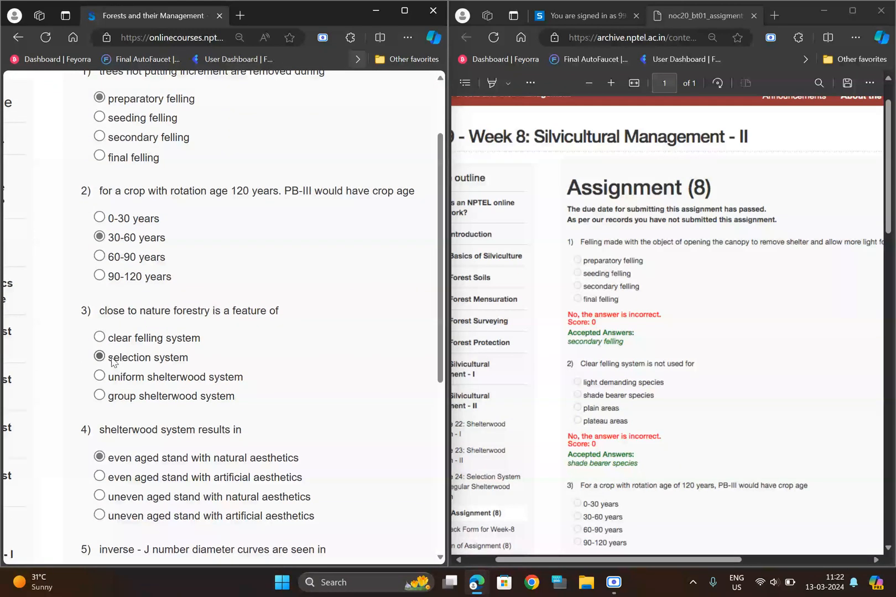
scroll("down", 3)
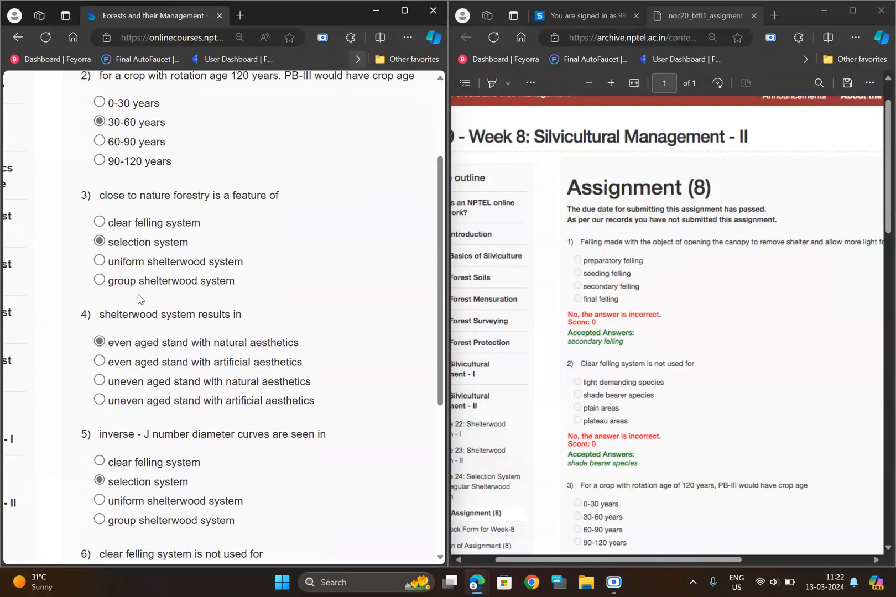
scroll("down", 3)
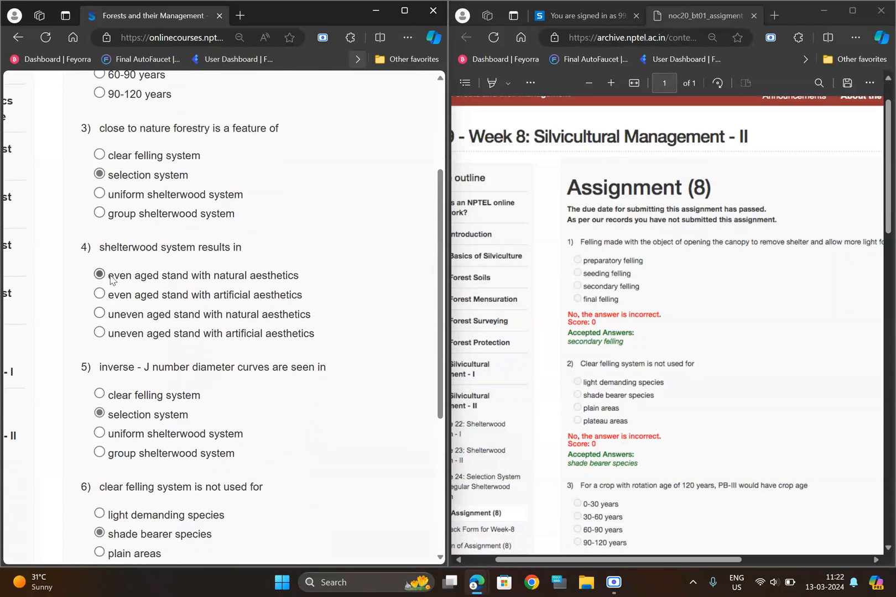
scroll("down", 3)
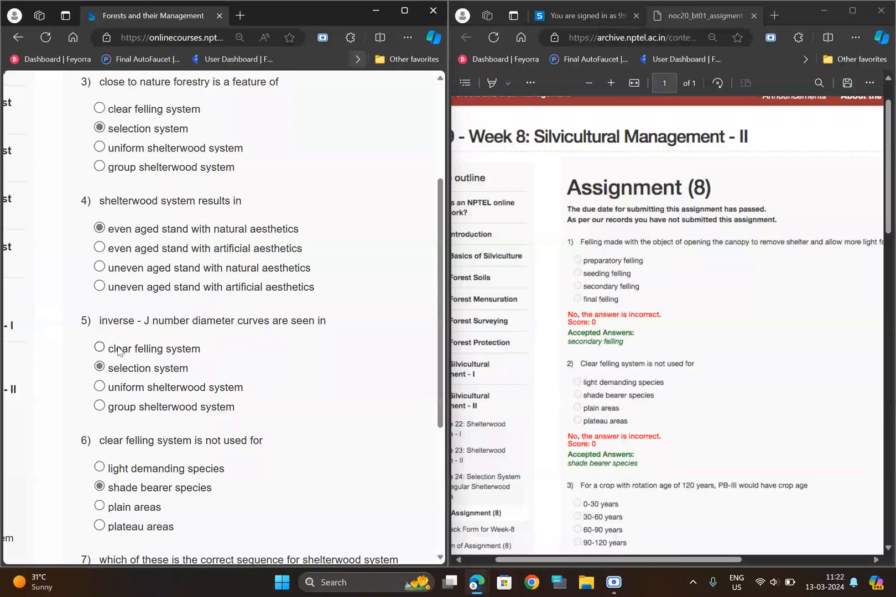
scroll("down", 3)
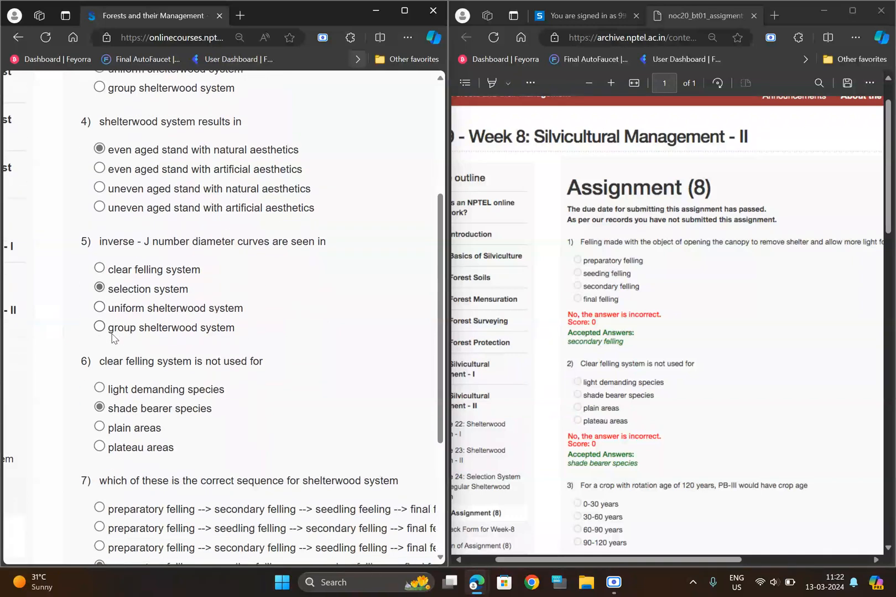
scroll("down", 3)
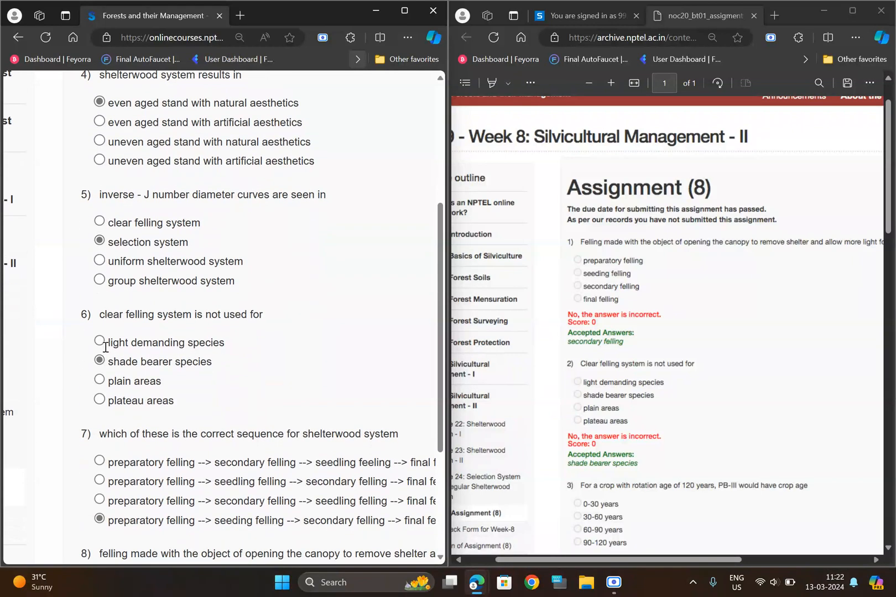
scroll("down", 3)
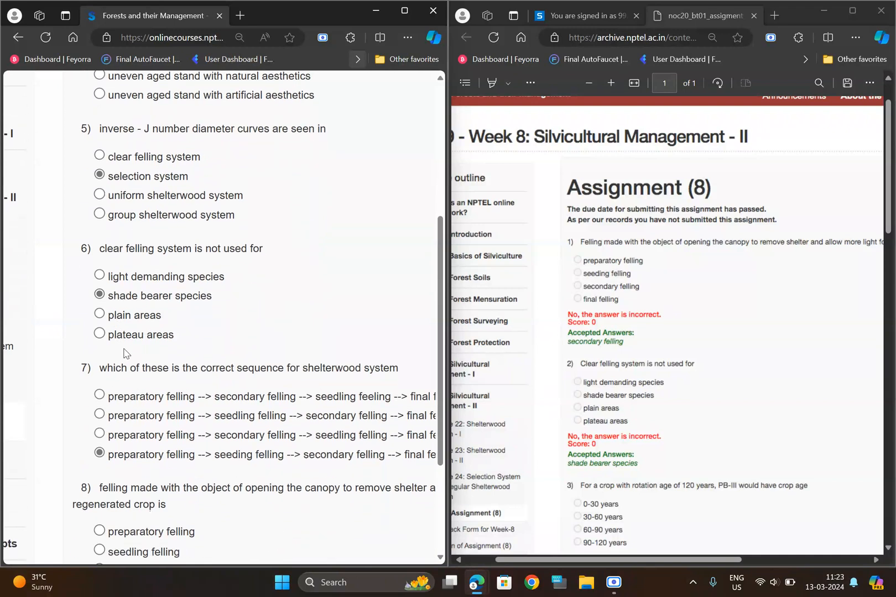
scroll("down", 3)
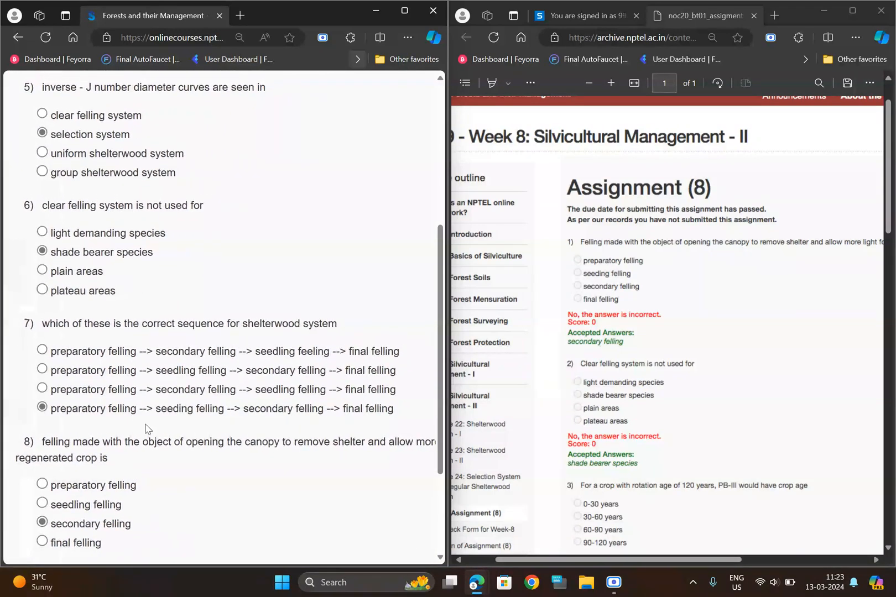
double_click(178, 408)
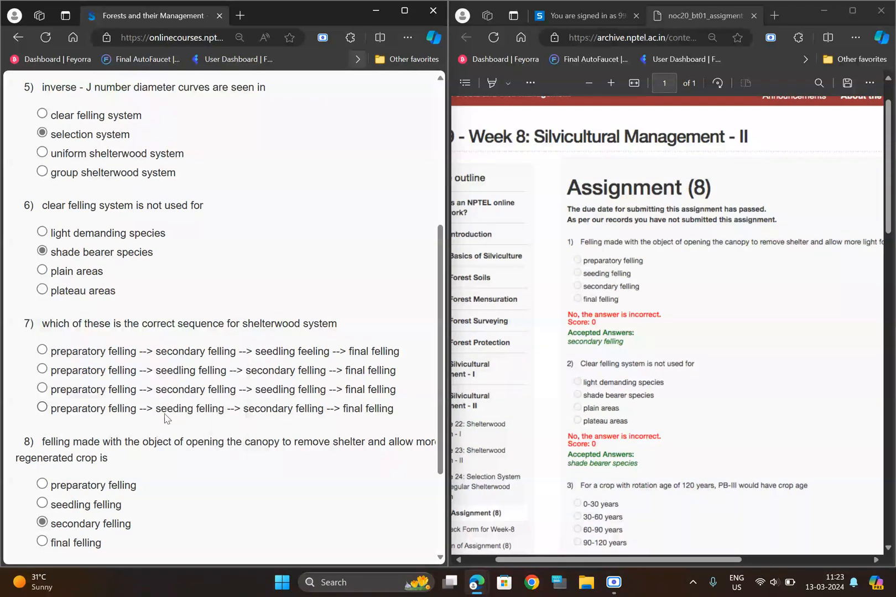
left_click(42, 408)
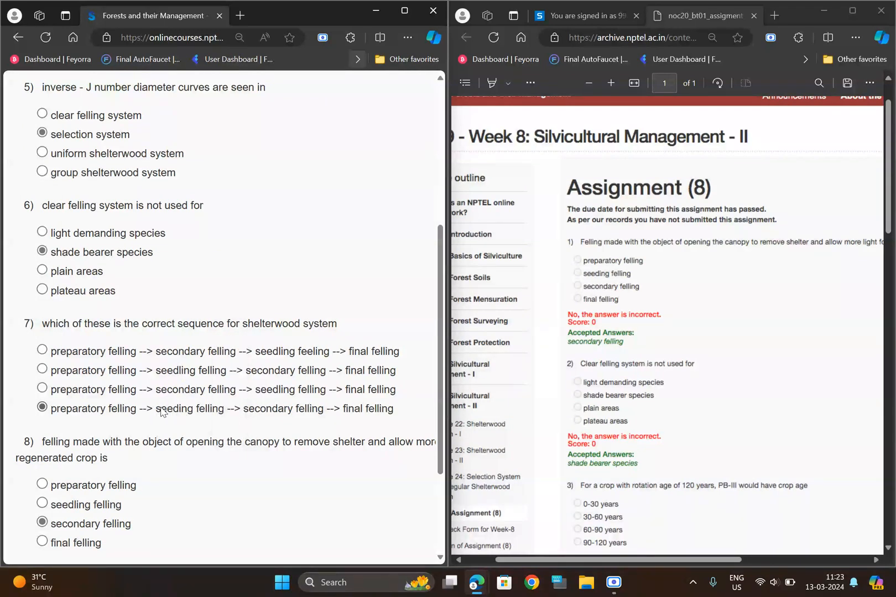
double_click(174, 408)
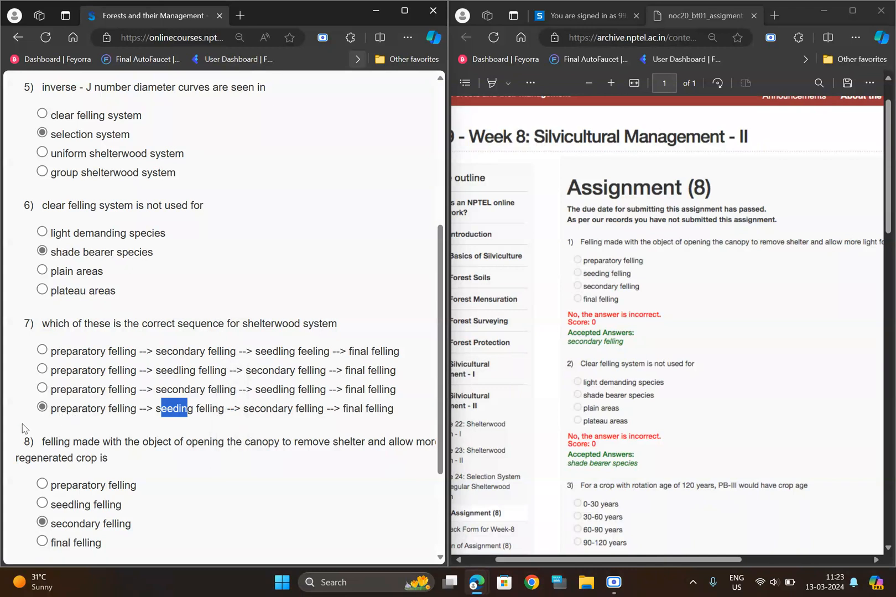
scroll("down", 3)
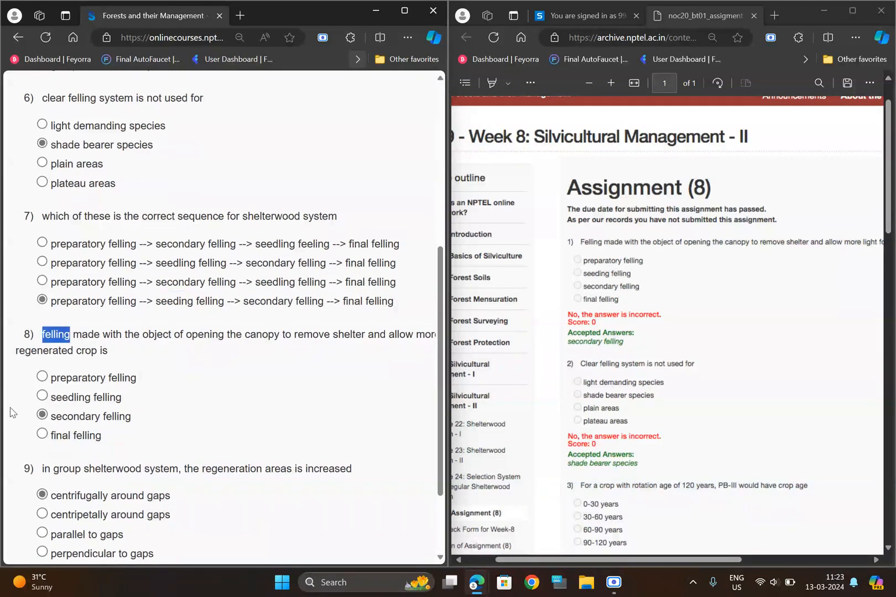
scroll("down", 3)
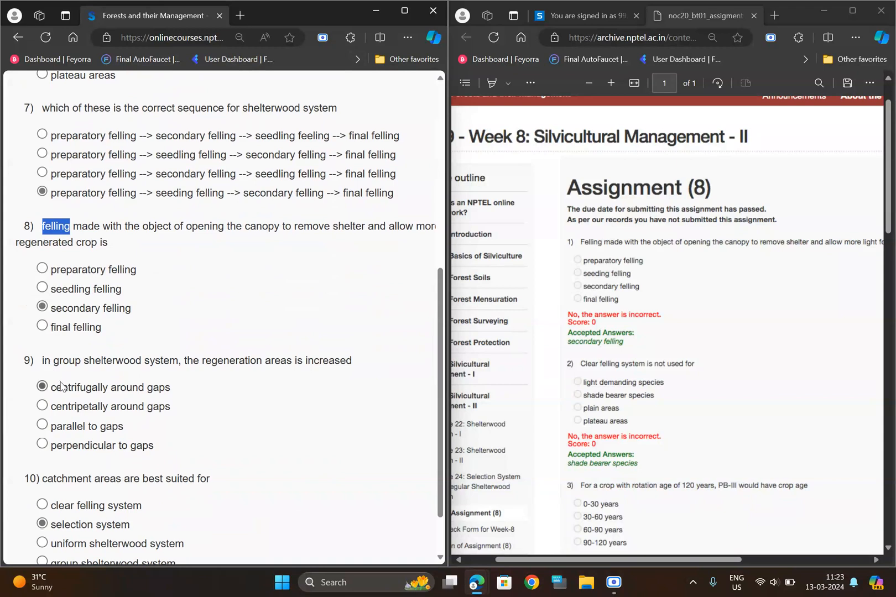
scroll("down", 3)
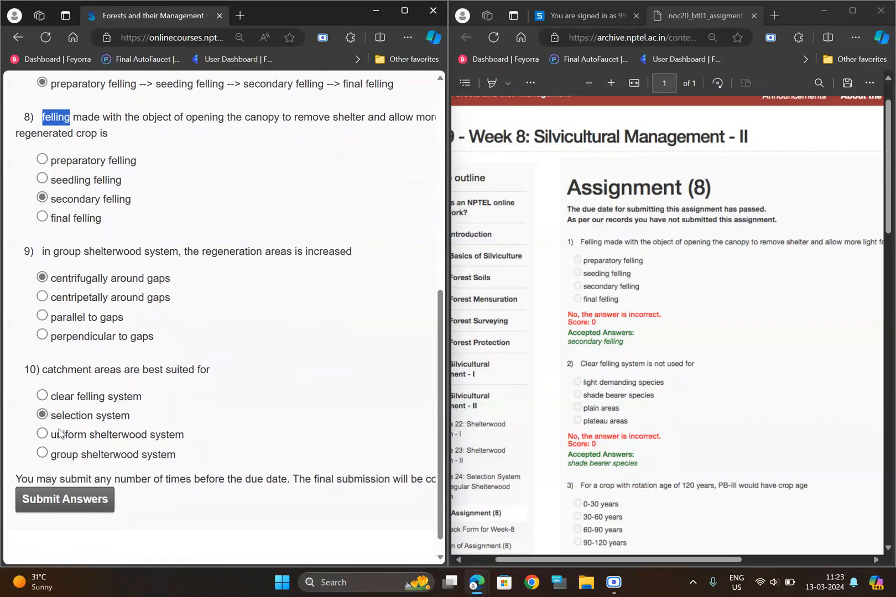
scroll("down", 3)
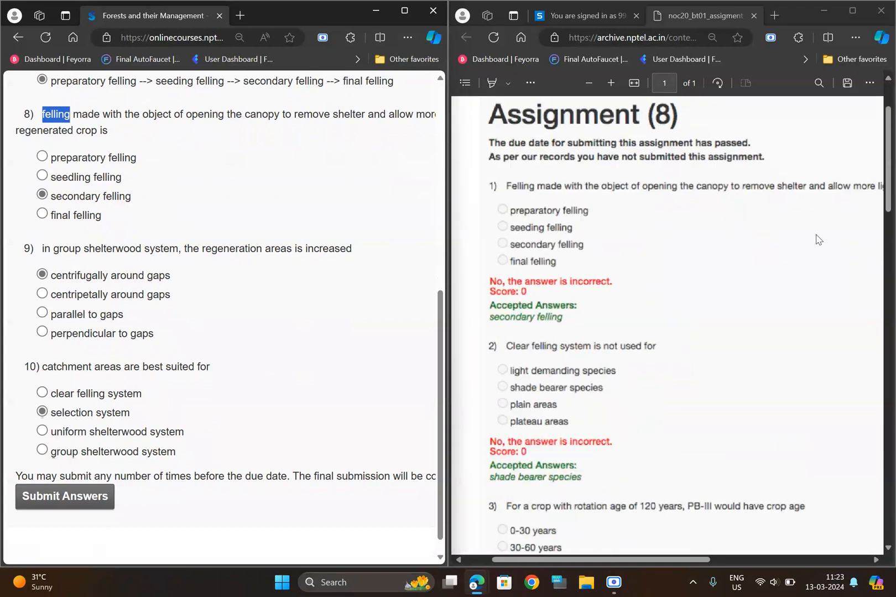
scroll("up", 3)
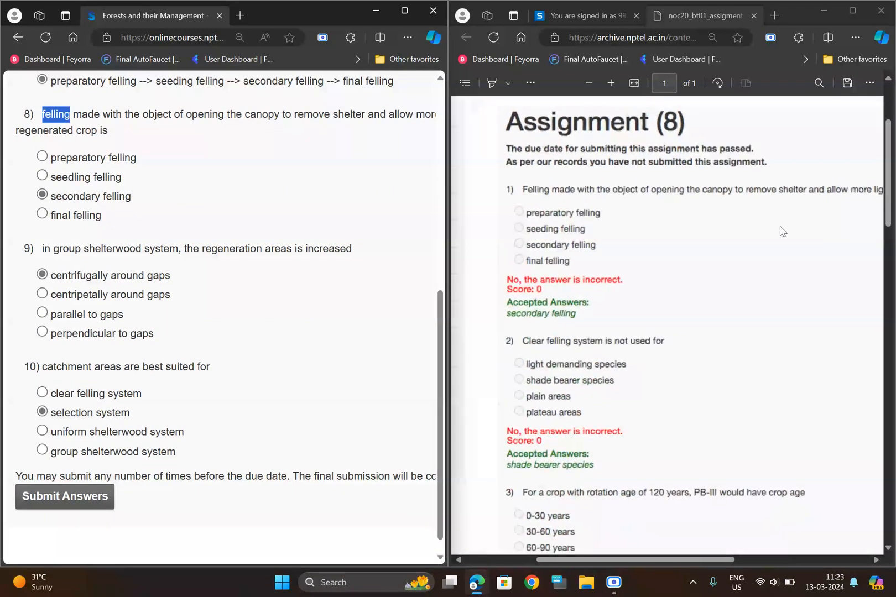
scroll("down", 3)
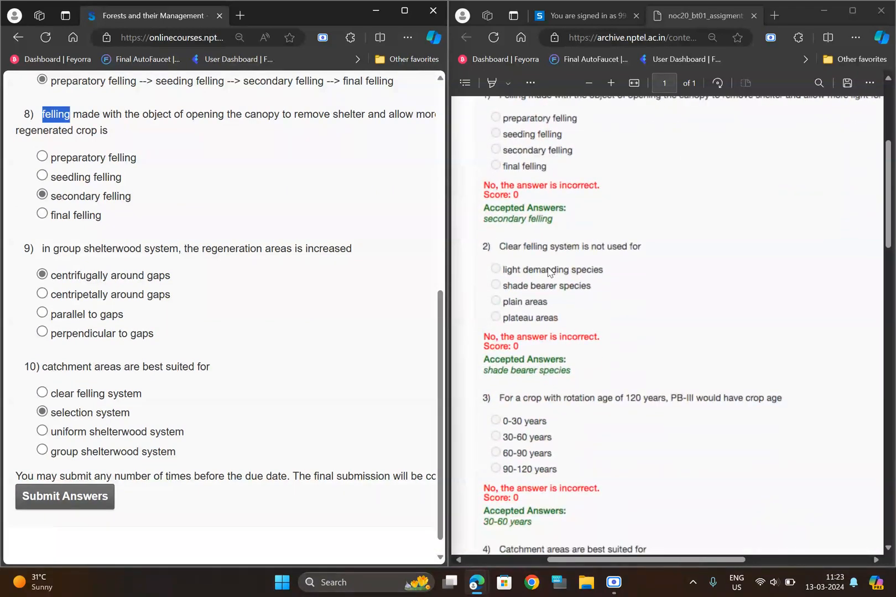
scroll("down", 3)
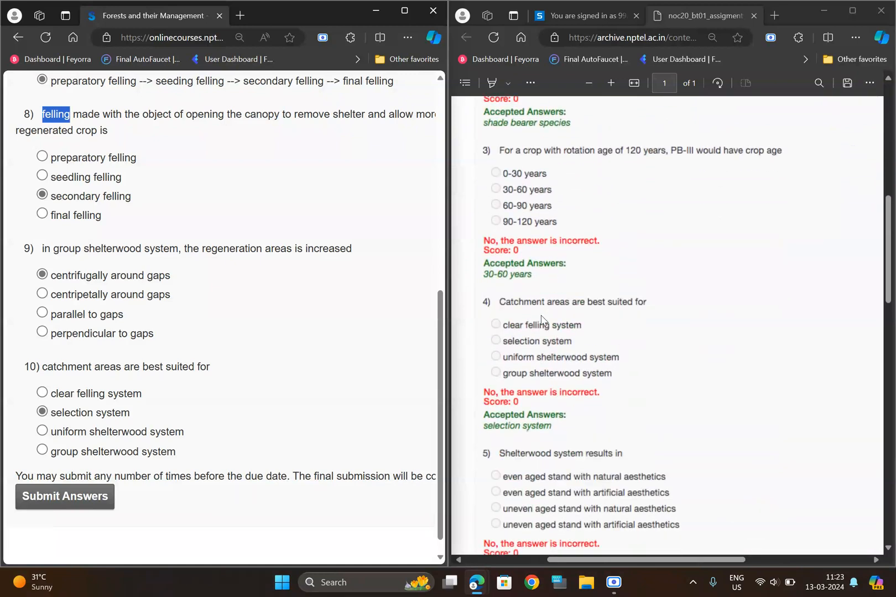
scroll("down", 3)
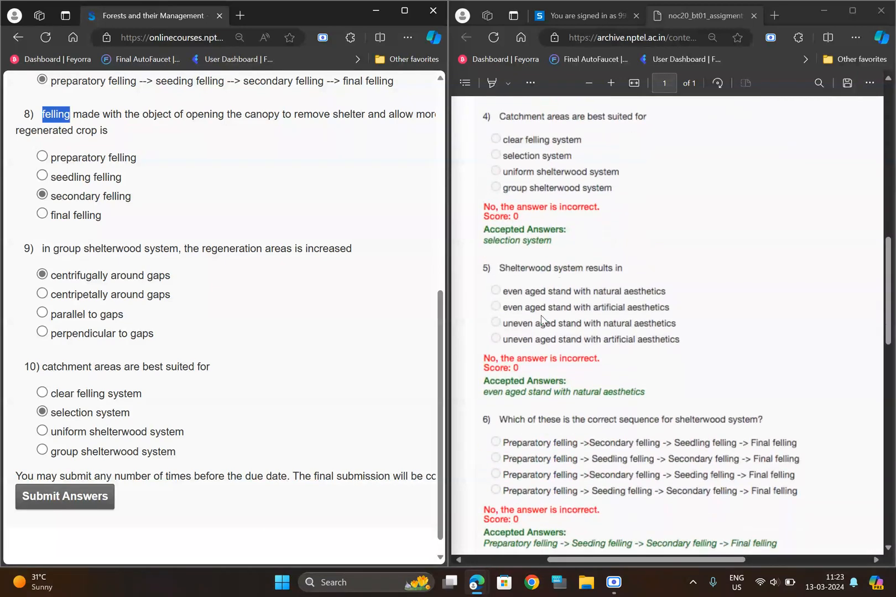
scroll("down", 3)
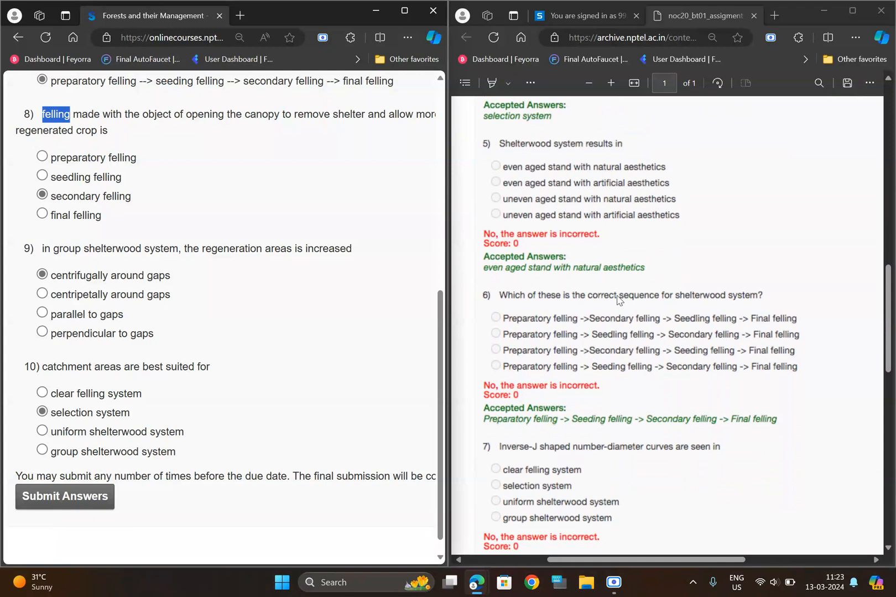
scroll("down", 3)
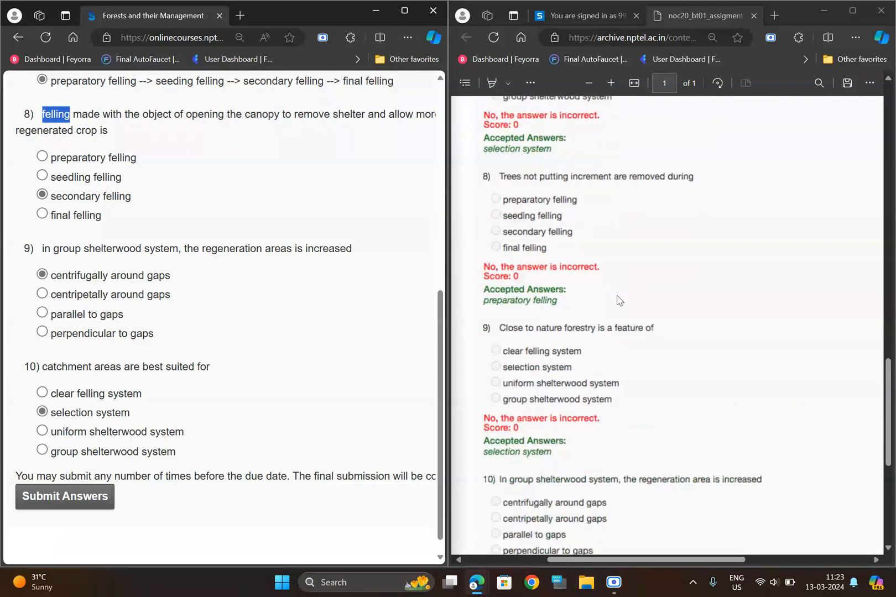
scroll("down", 3)
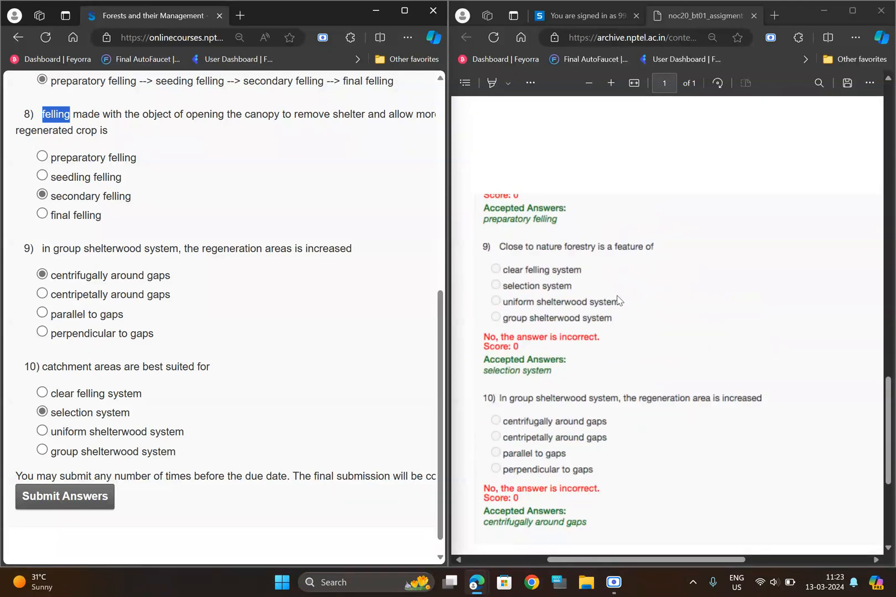